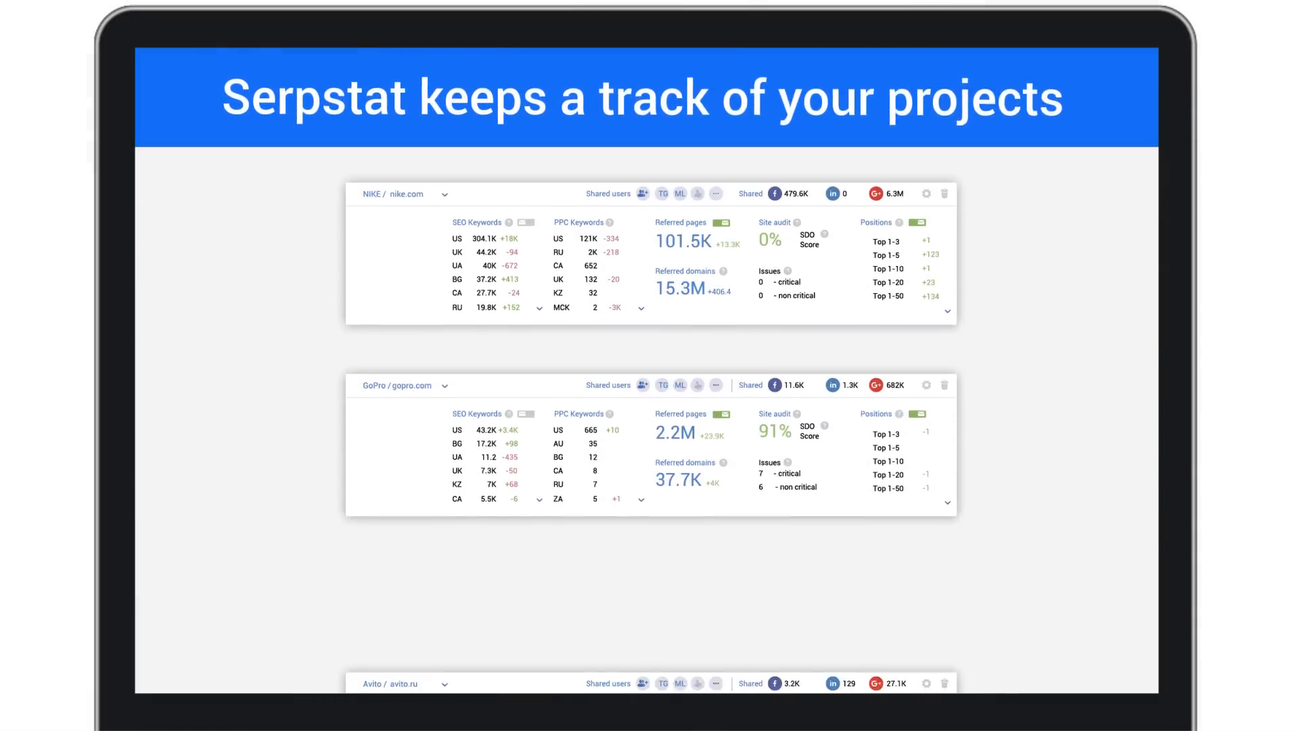
{"action": "scroll", "scroll_direction": "down", "scroll_amount": 3}
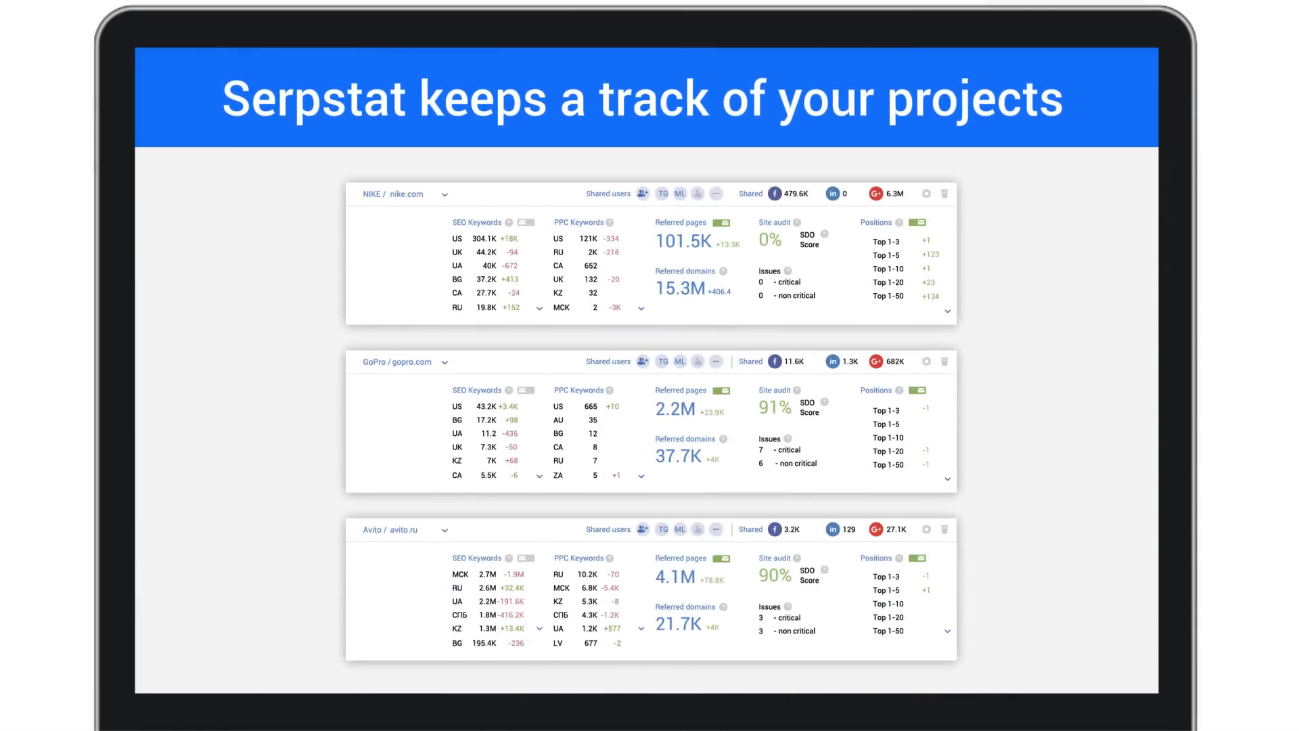